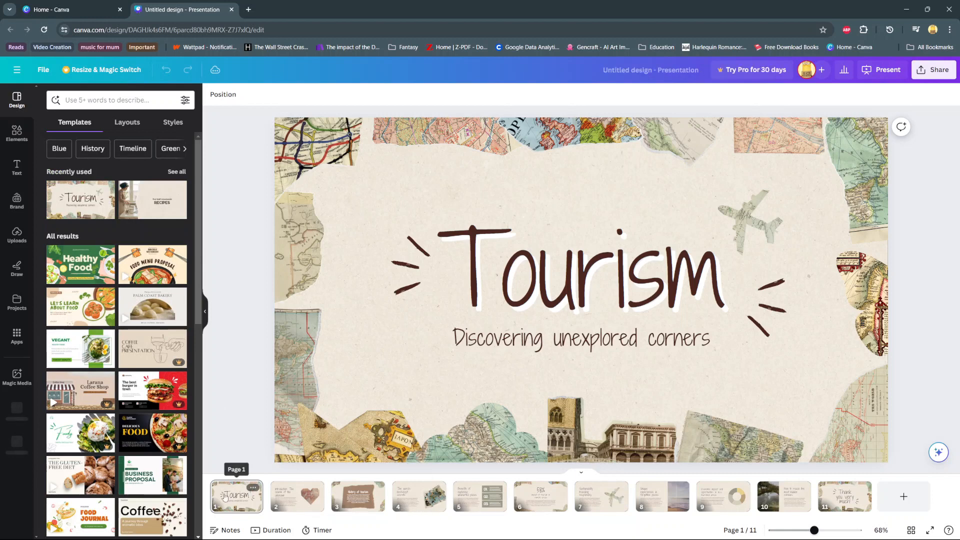
Step: Select the title slide and show per-page durations in the timeline (38s total)
click(235, 496)
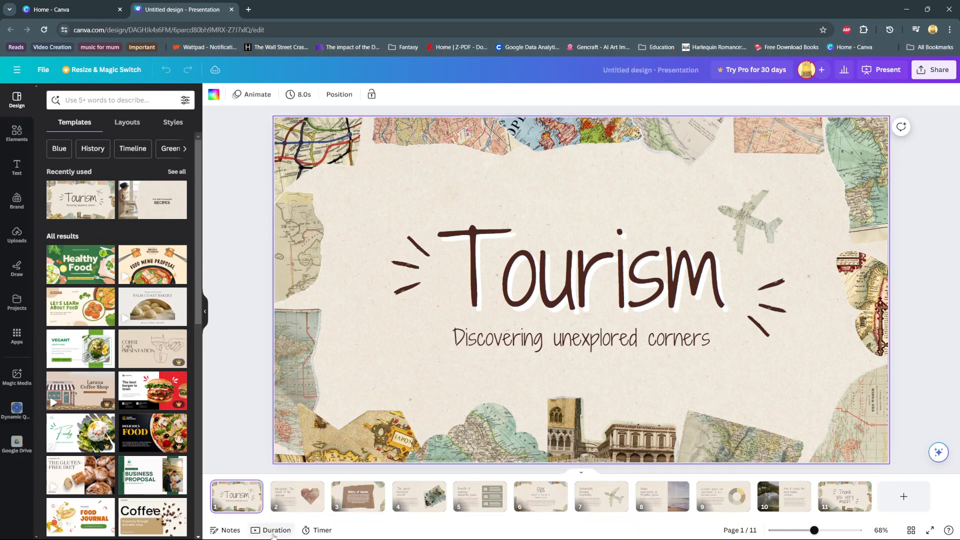
click(275, 530)
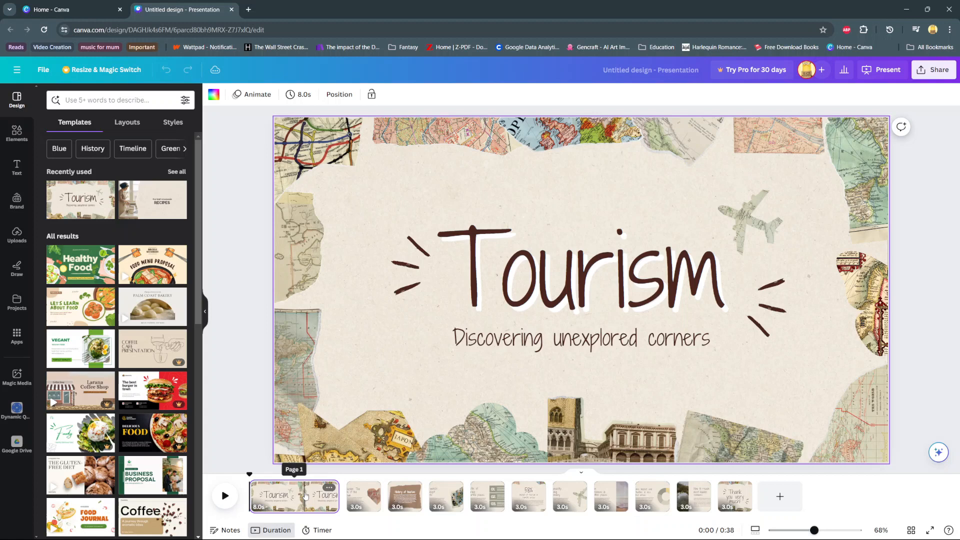
mouse_move(303, 94)
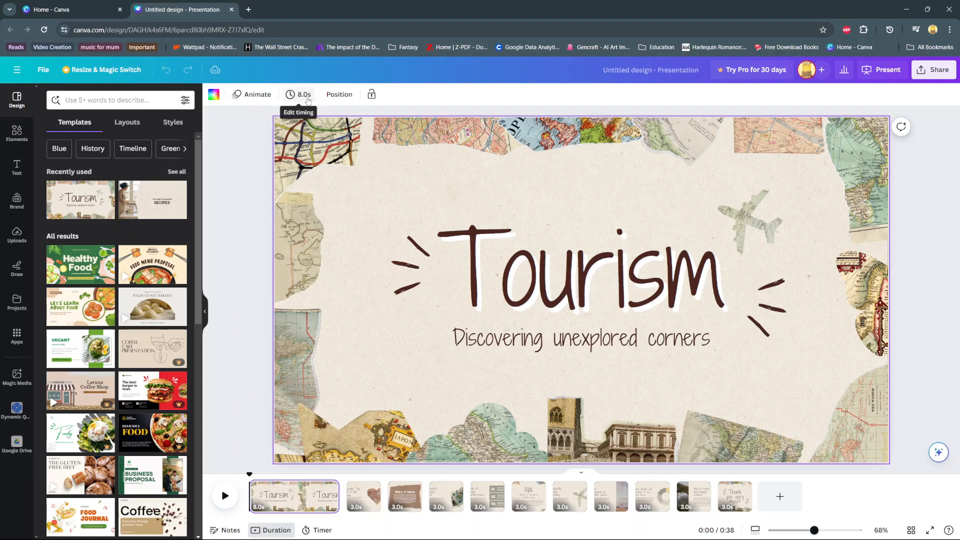
Step: Drag the title slide's Timing slider from 8.0s down to 3.0s
click(302, 95)
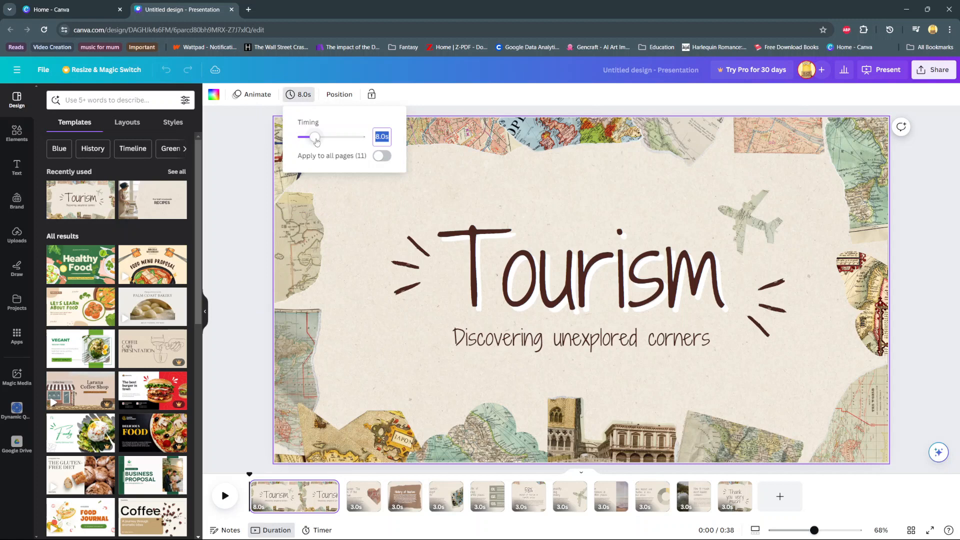
drag(316, 136, 341, 137)
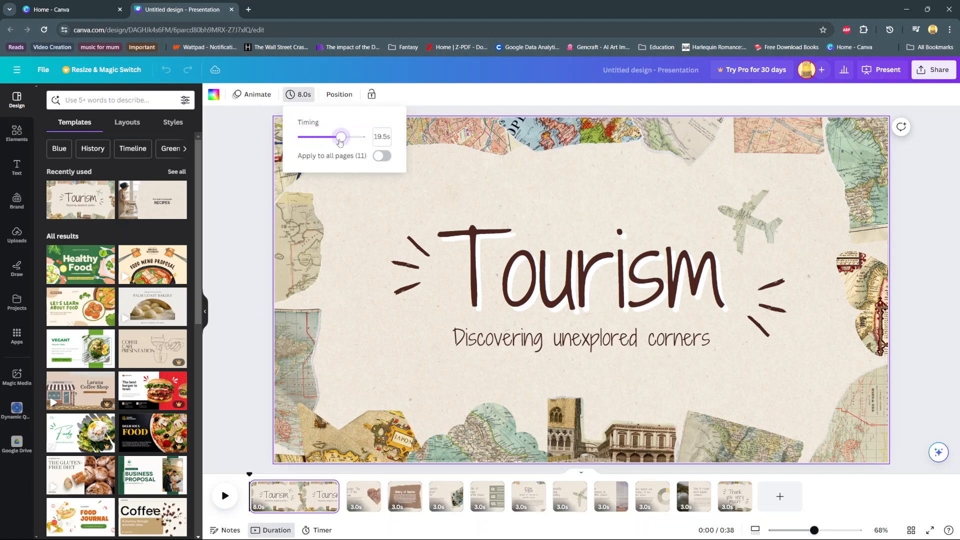
drag(341, 137, 308, 137)
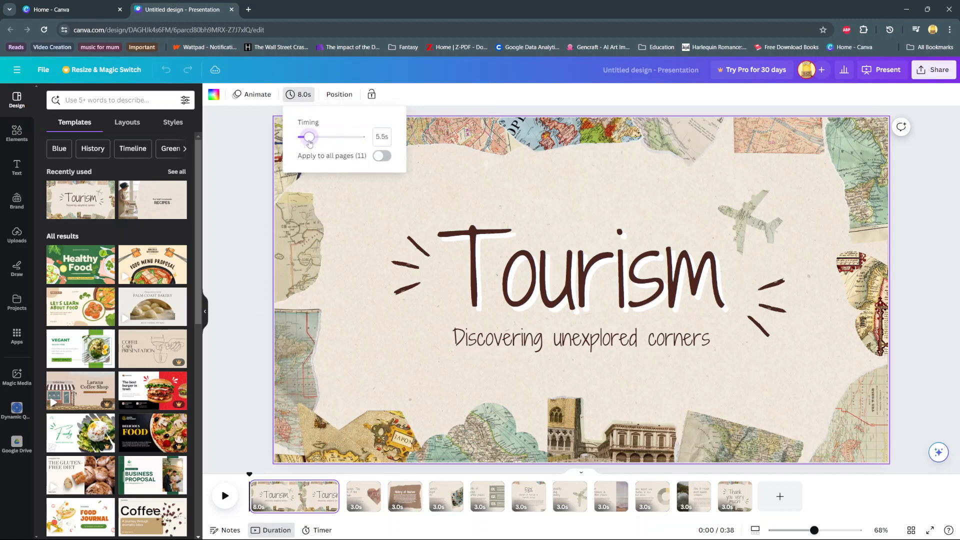
drag(308, 136, 303, 137)
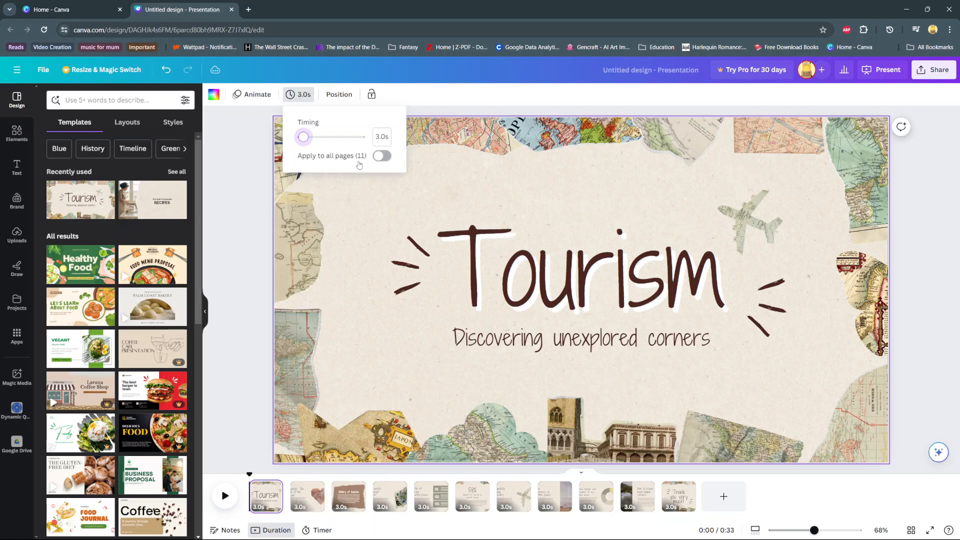
Step: Turn on 'Apply to all pages (11)' for the 3.0s timing and close the popup
click(382, 155)
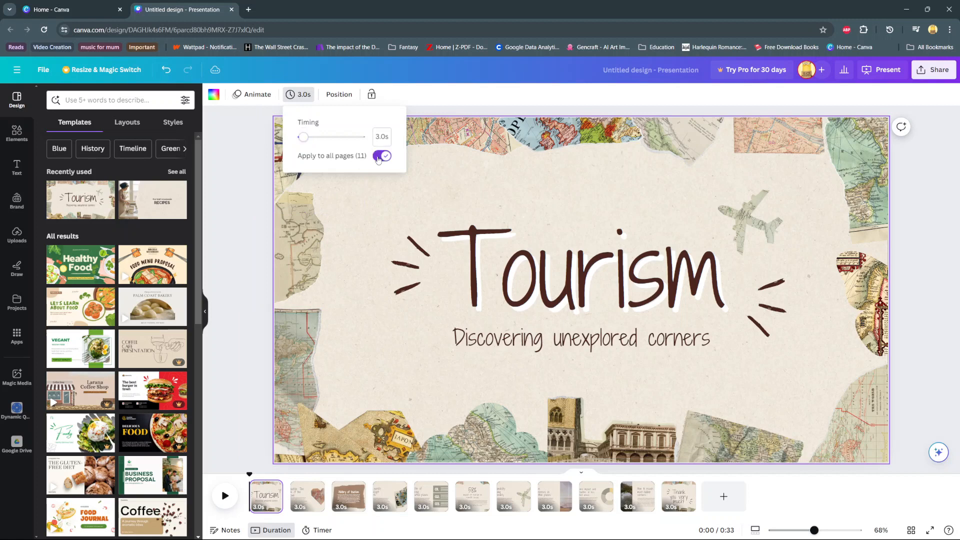
click(382, 155)
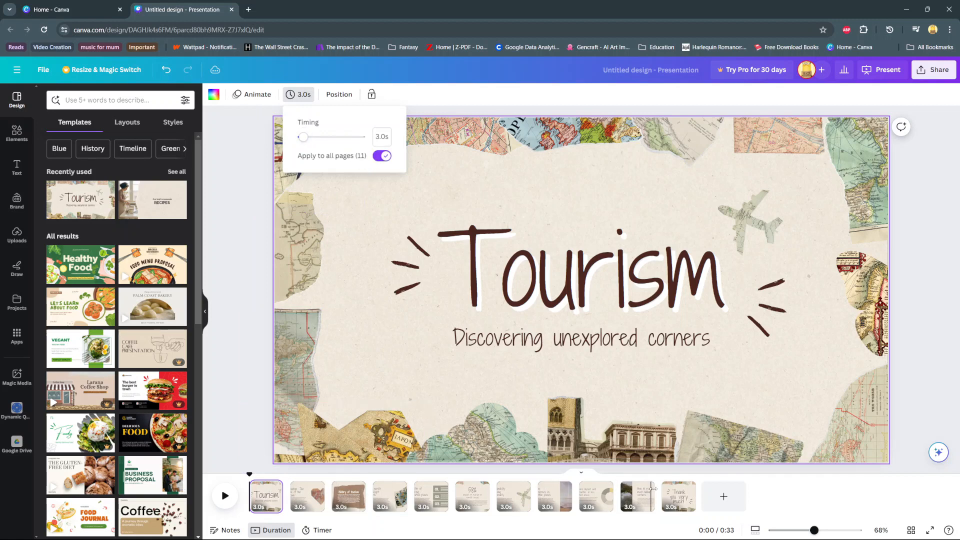
click(911, 199)
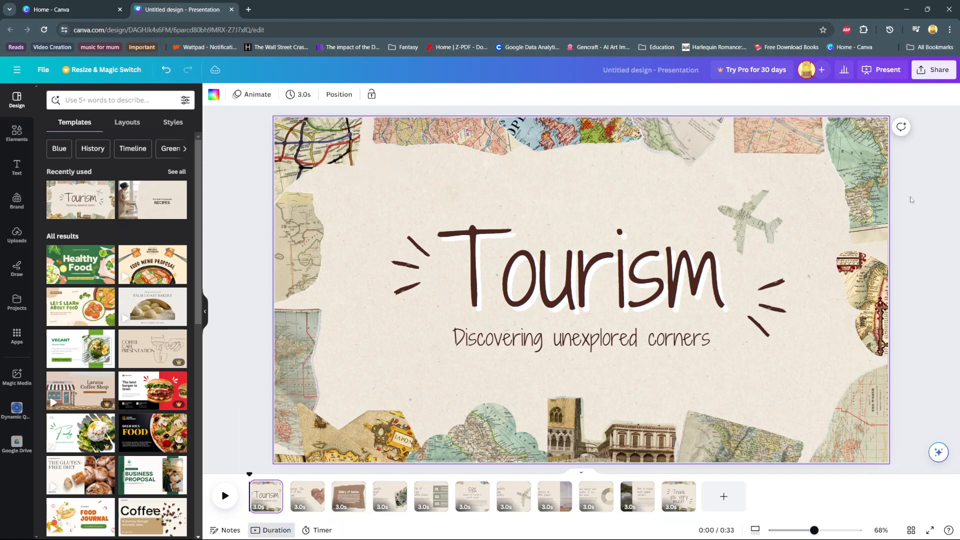
Step: Autoplay the presentation, then exit and clear the selection on the canvas
click(886, 69)
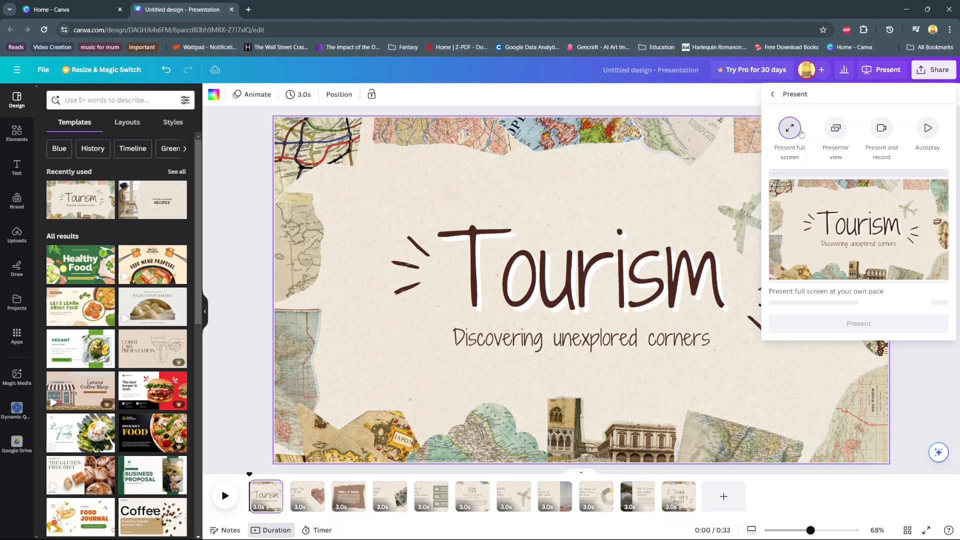
mouse_move(882, 128)
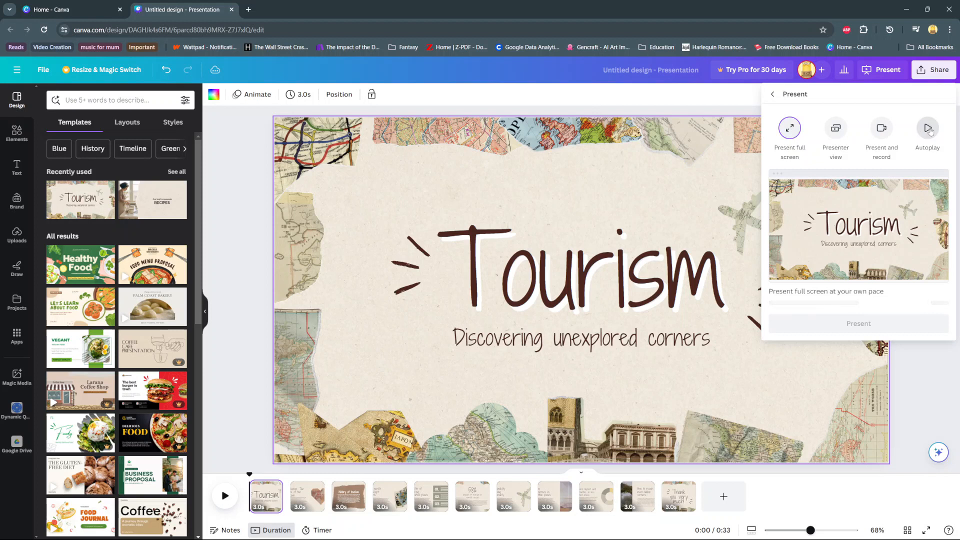
click(927, 128)
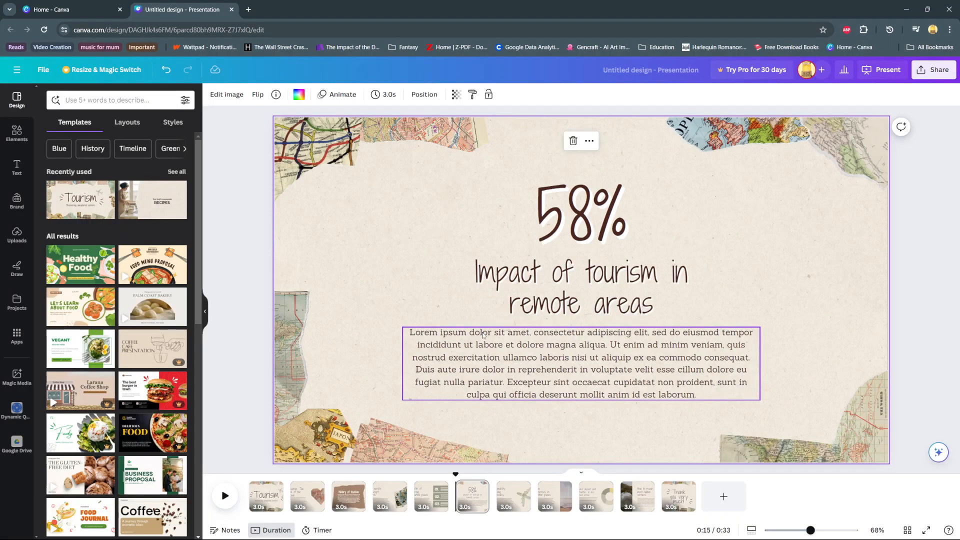
click(900, 366)
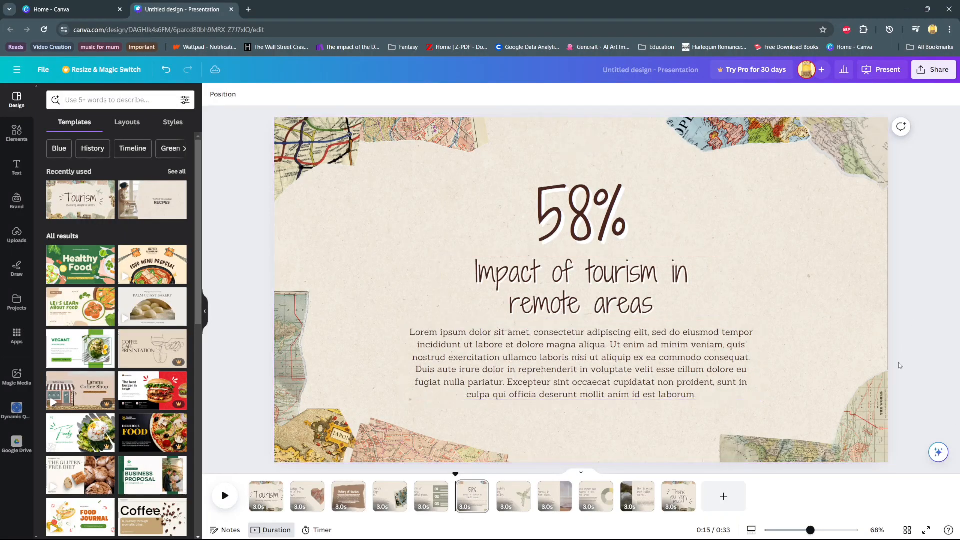